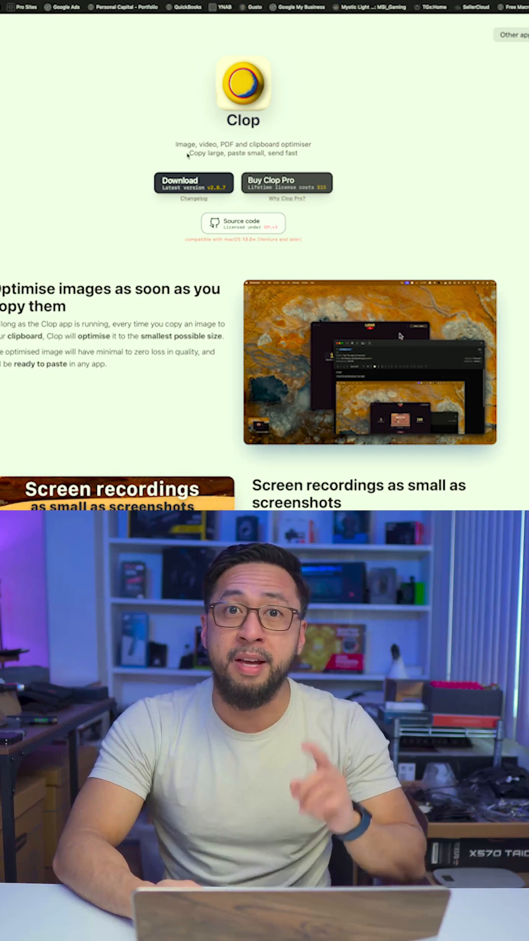
# Step: Bring up the actions menu on Clop's floating result for the optimised image
pyautogui.scroll(-3)
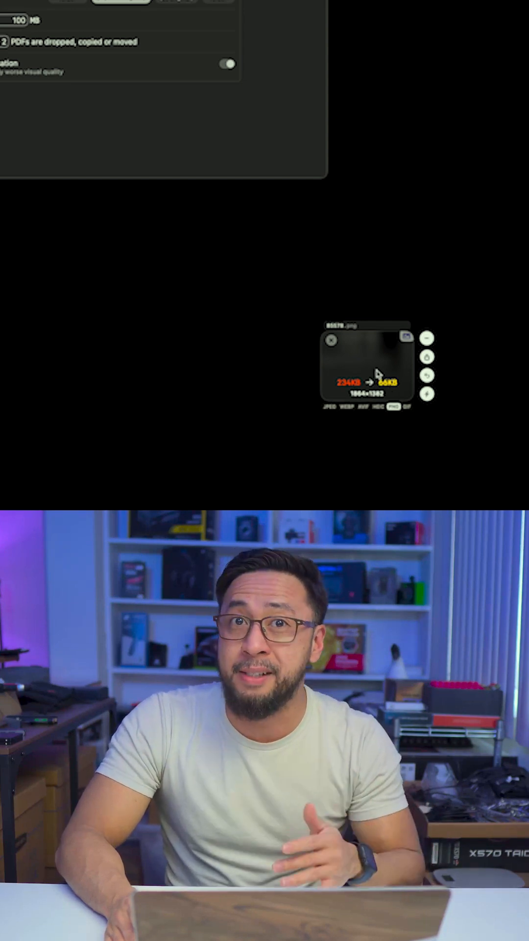
pyautogui.rightClick(368, 366)
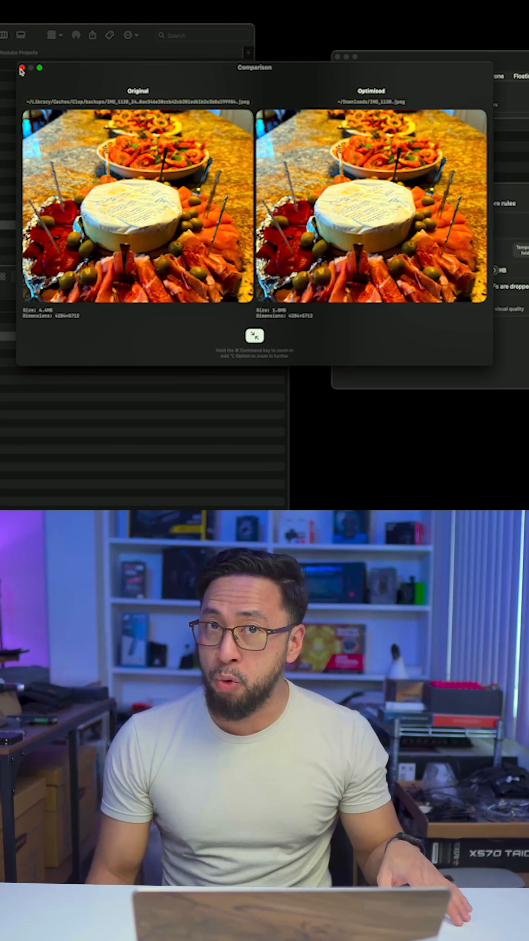
# Step: Close the original-versus-optimised comparison window of the food platter photo
pyautogui.click(20, 67)
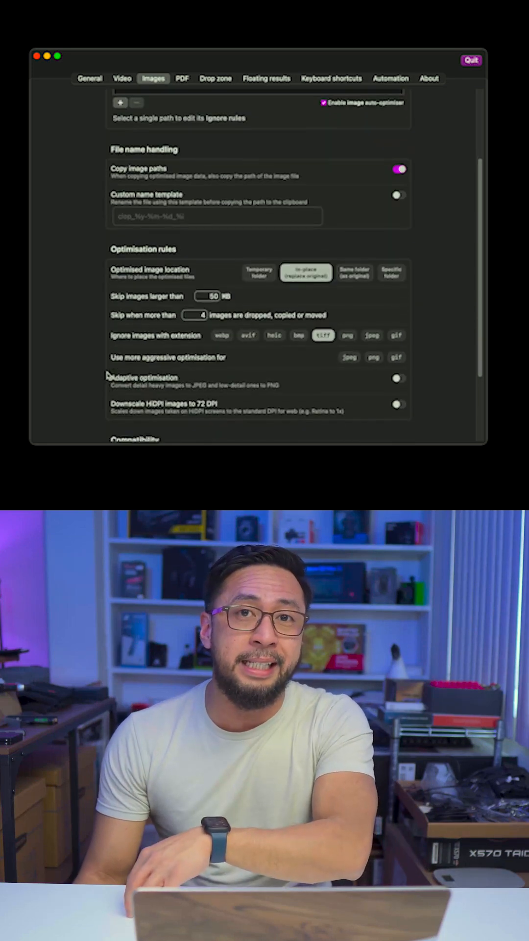
# Step: Scroll the Images settings, then list Automation shortcut templates for optimised images
pyautogui.scroll(-3)
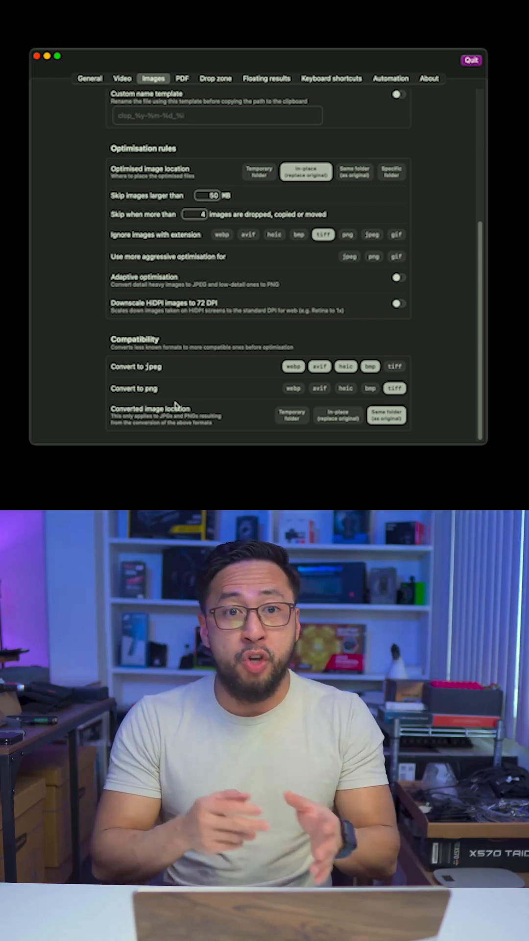
pyautogui.click(391, 78)
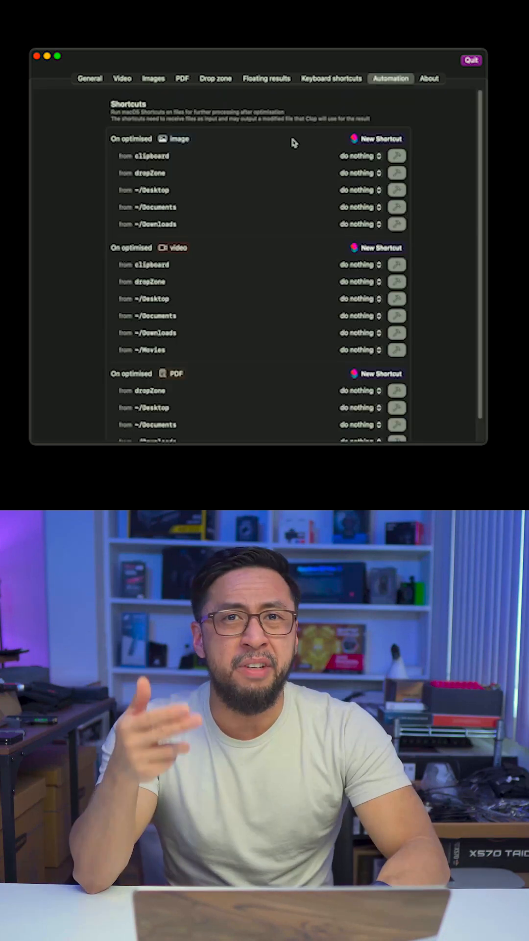
pyautogui.click(381, 138)
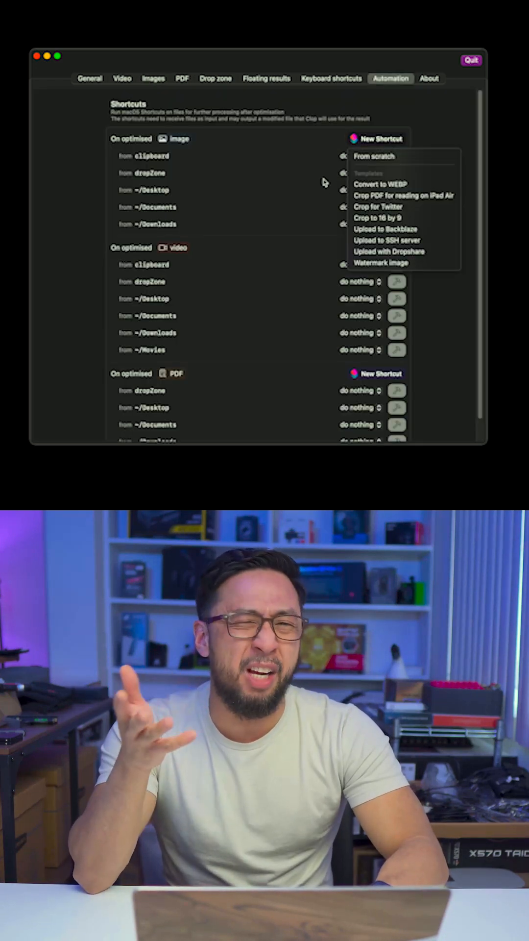